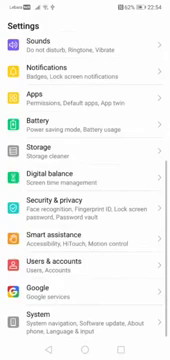
- Leave Huawei Themes and return to the lock-screen Subscriptions page in Settings
left_click(85, 333)
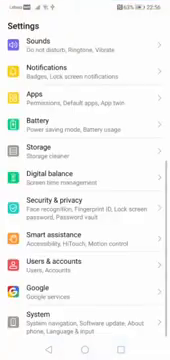
type("ma")
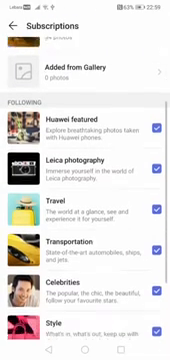
- Scroll down the Subscriptions list, unticking each followed topic from Huawei featured to Sports
scroll("down", 3)
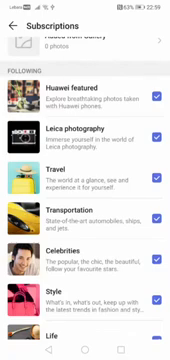
scroll("down", 3)
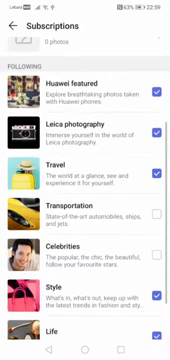
scroll("down", 3)
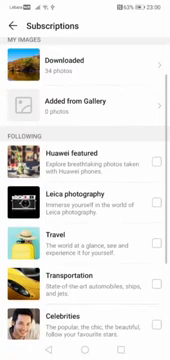
scroll("down", 3)
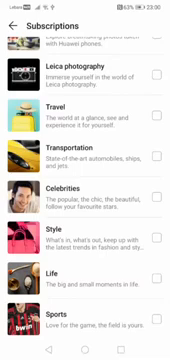
scroll("down", 3)
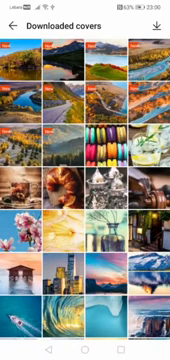
- Browse the Downloaded covers collection under MY IMAGES
left_click(28, 75)
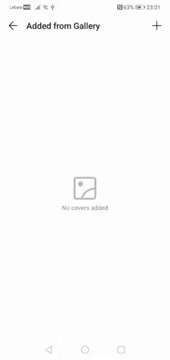
- Pick three gallery photos and confirm them as lock-screen covers in Added from Gallery
left_click(154, 24)
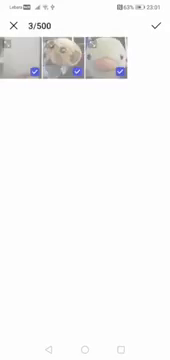
left_click(153, 26)
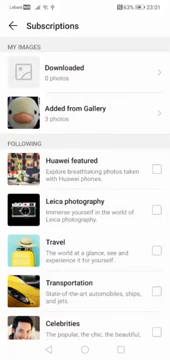
- Add three more gallery photos, bringing Added from Gallery to six photos
key("home")
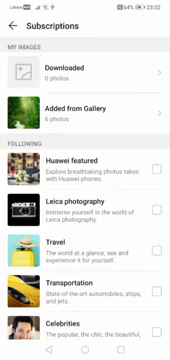
- Scroll down and untick the Celebrities and Life topics
scroll("down", 3)
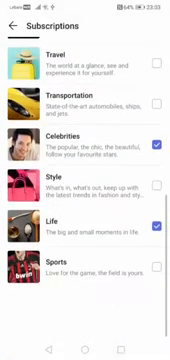
scroll("down", 3)
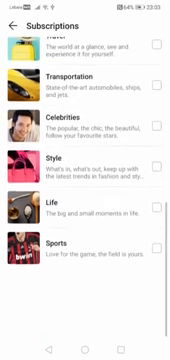
scroll("up", 3)
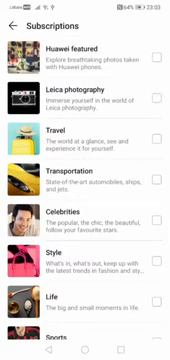
scroll("down", 3)
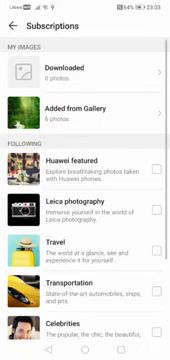
left_click(85, 104)
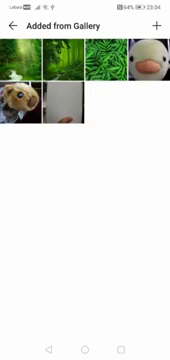
left_click(16, 22)
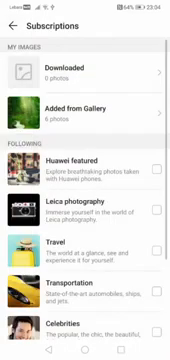